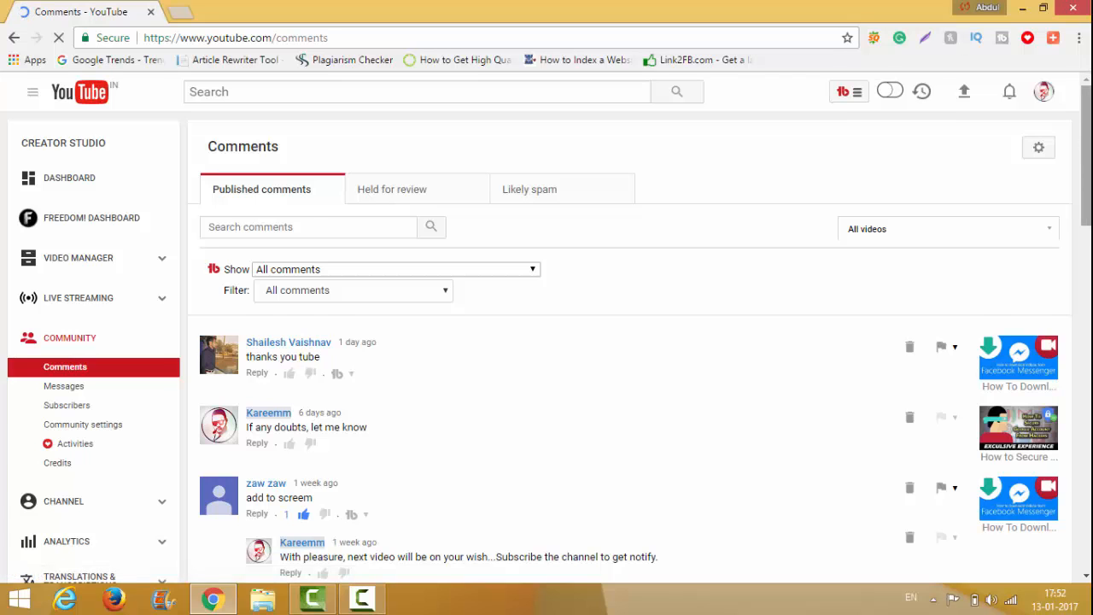
Scroll through the channel's published comments in YouTube Studio
scroll(down, 3)
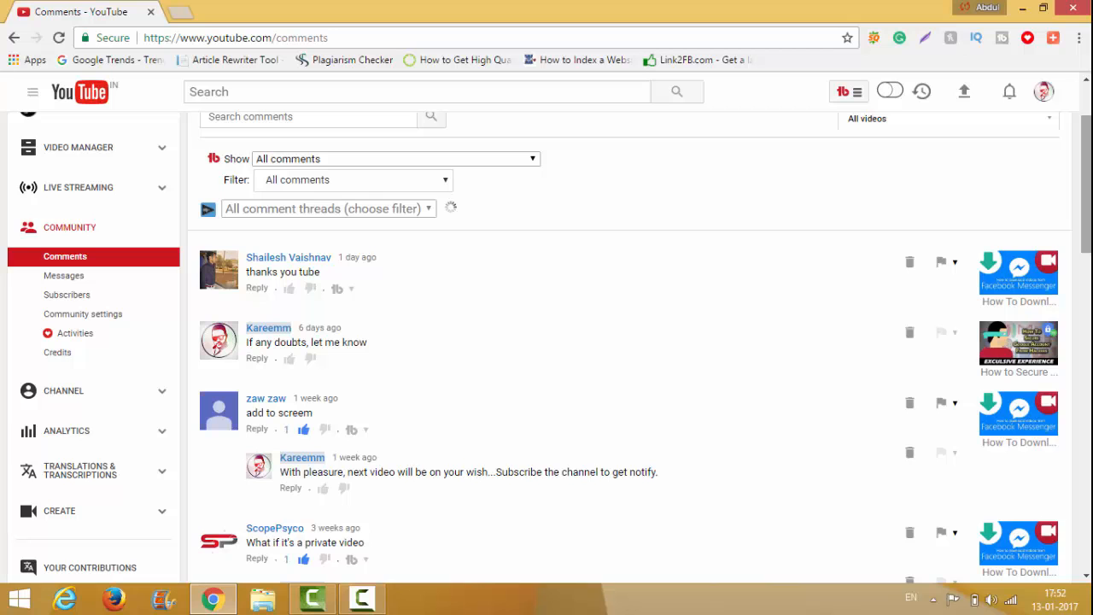
scroll(down, 3)
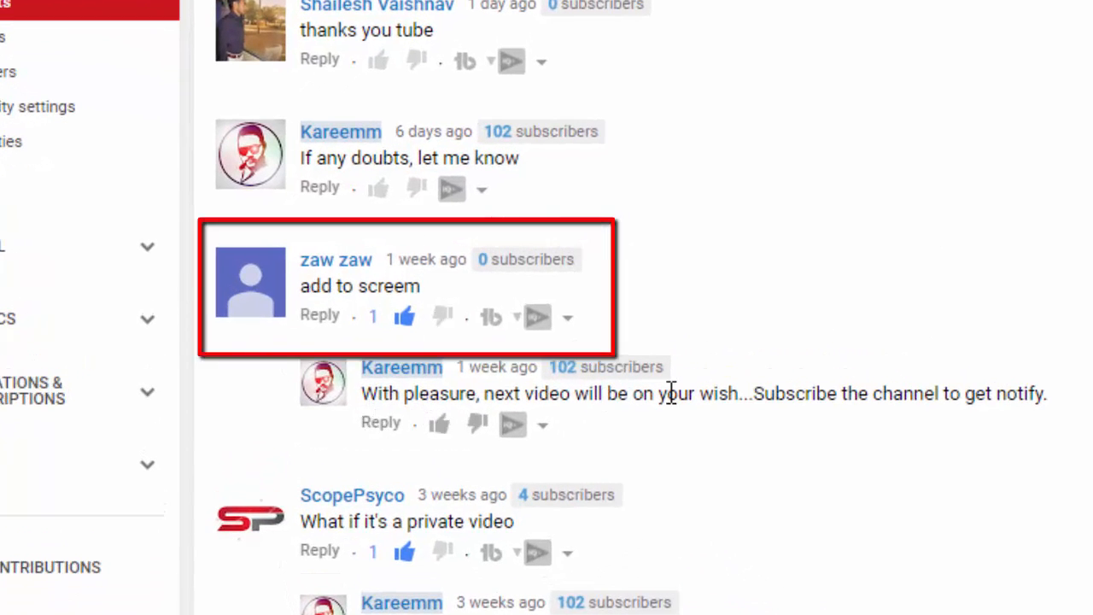
mouse_move(856, 418)
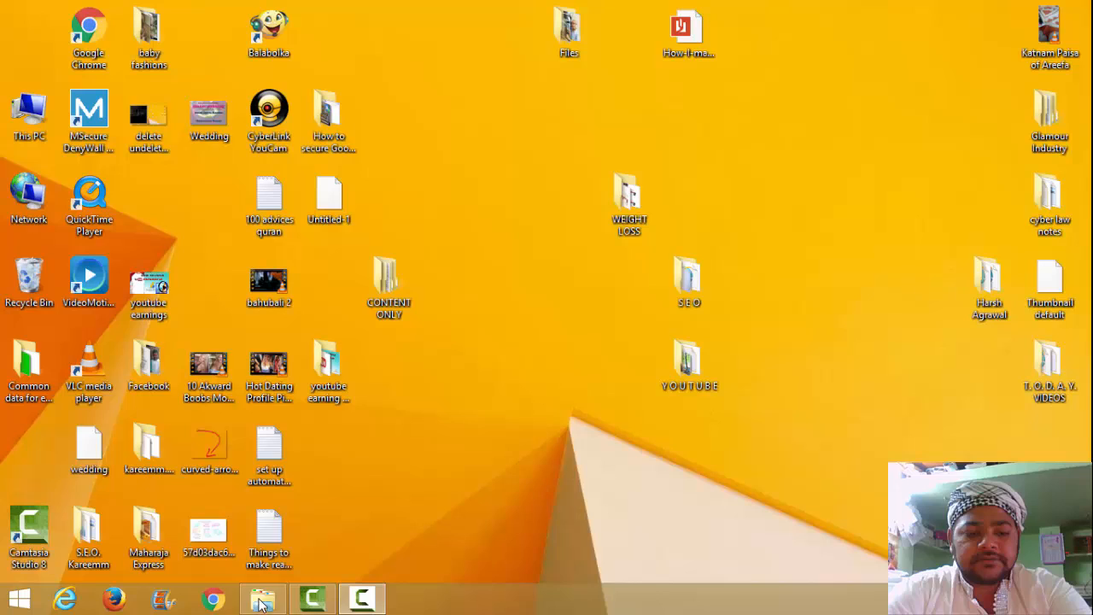
Restore Chrome from the taskbar and start a new tab for Facebook
click(214, 598)
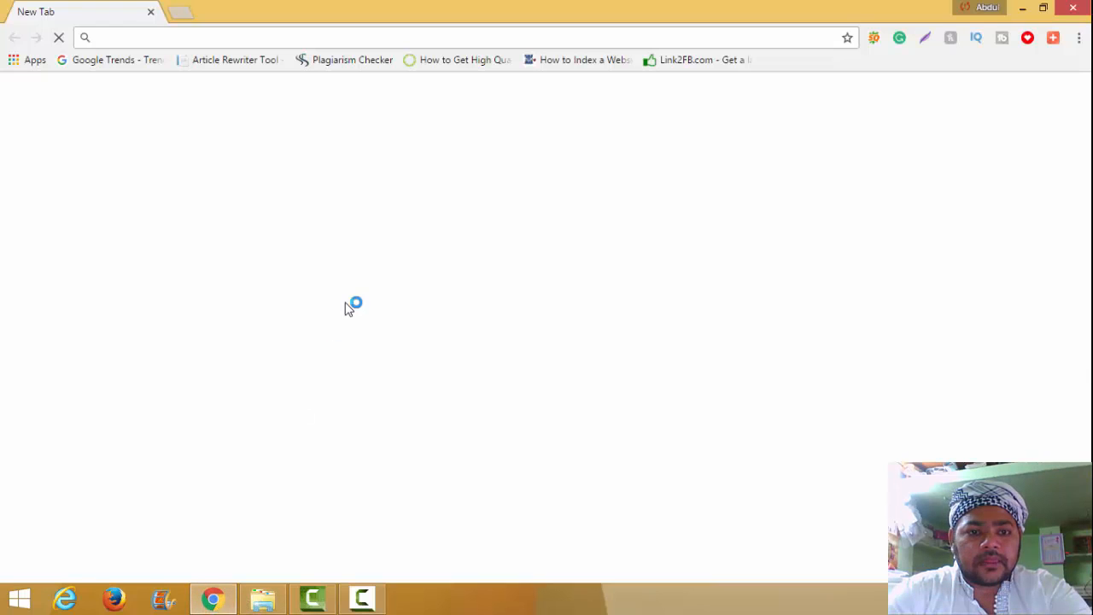
click(362, 37)
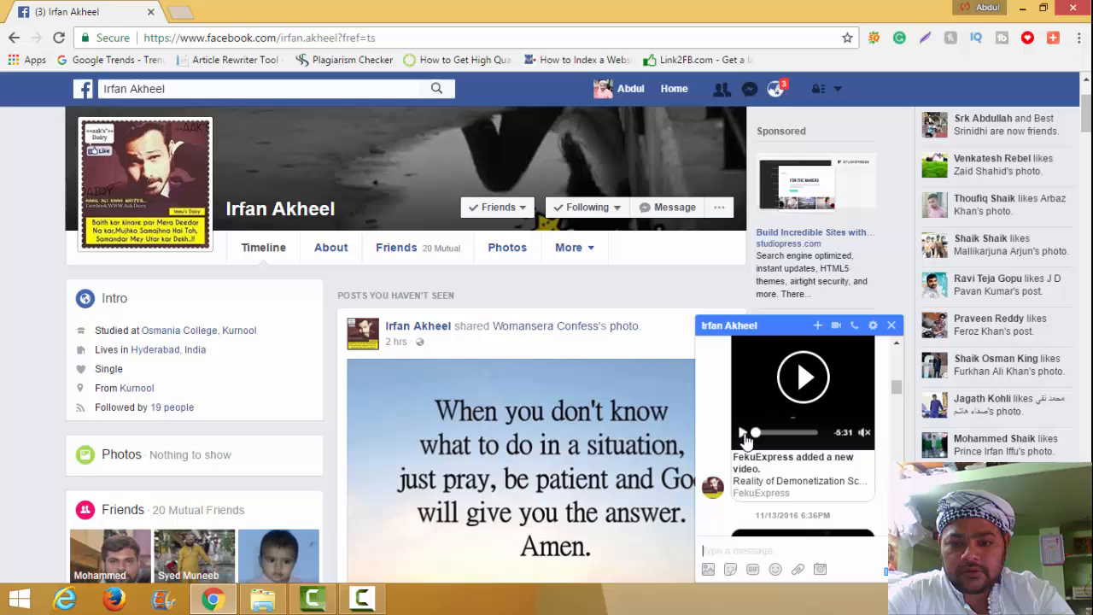
Play a chat video, then scroll to the Reality of Demonetization video
click(803, 377)
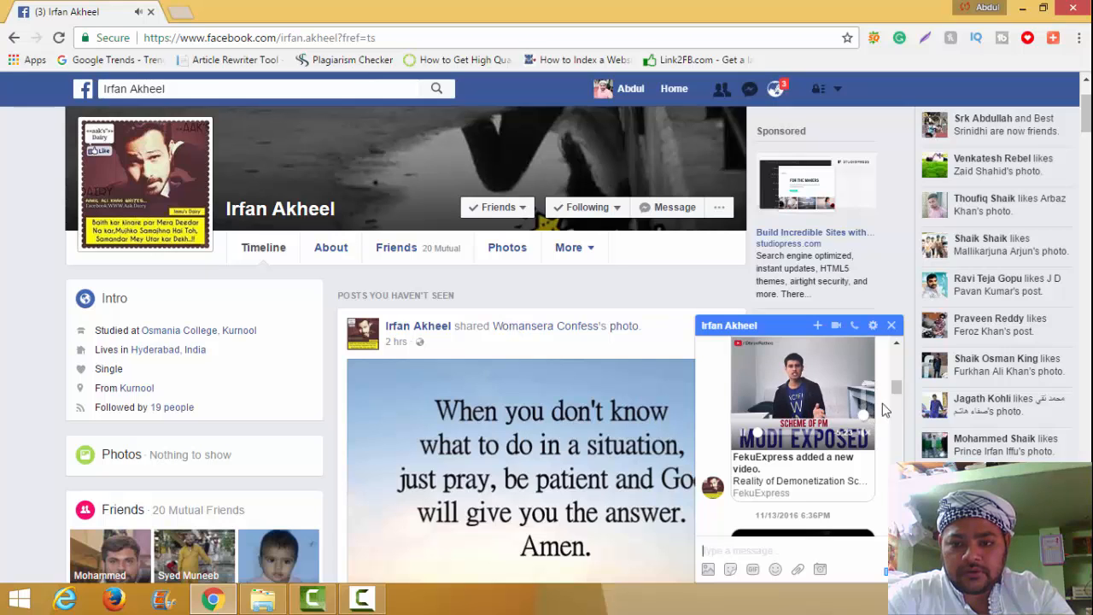
scroll(down, 3)
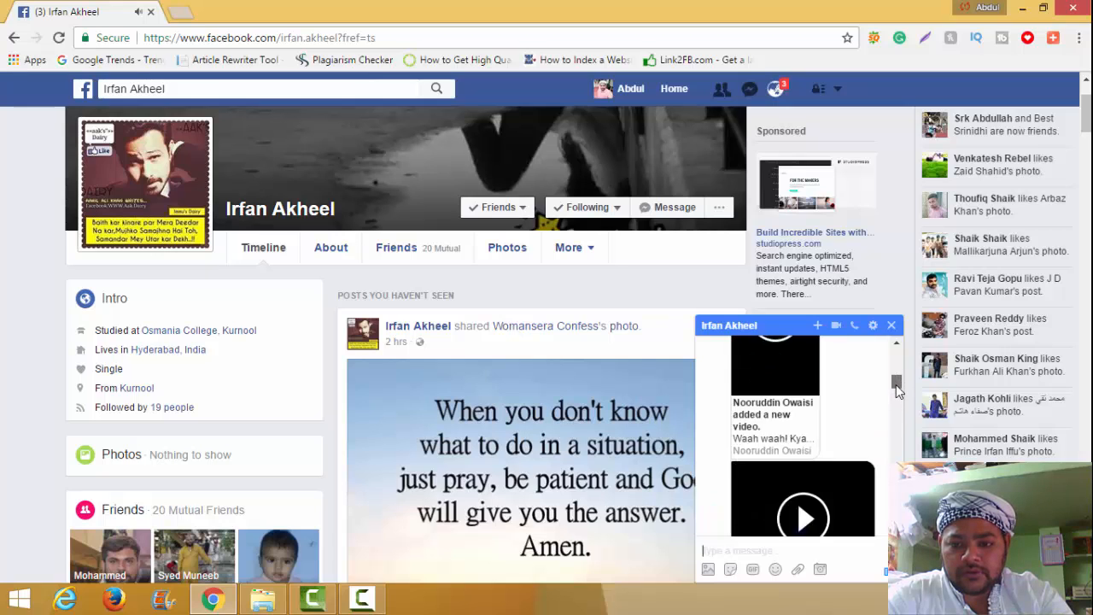
scroll(down, 3)
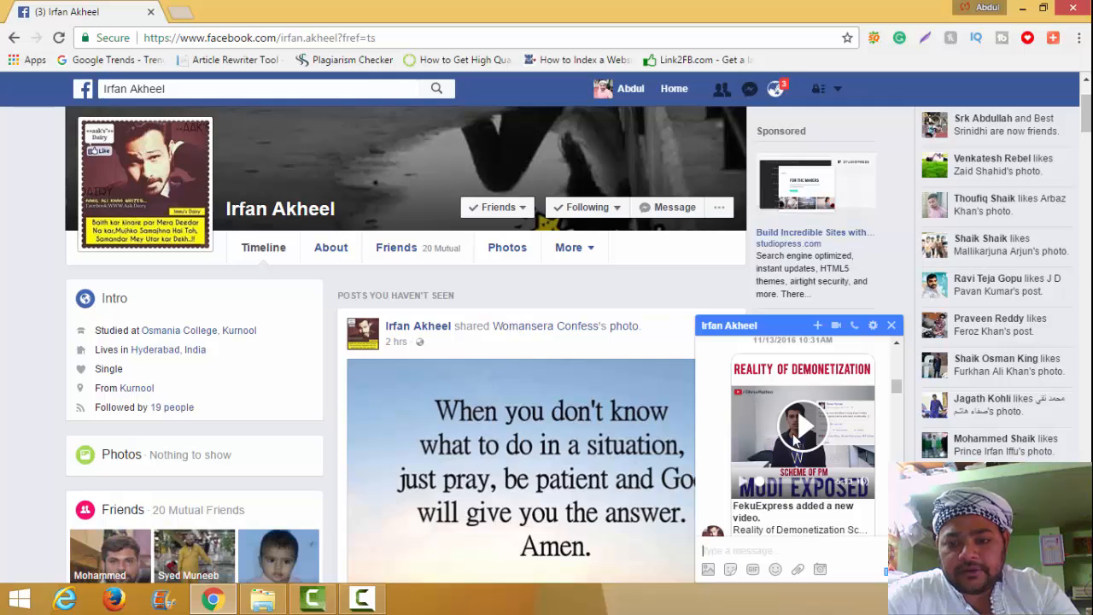
Reveal the chat video's URL from its right-click menu
right_click(802, 424)
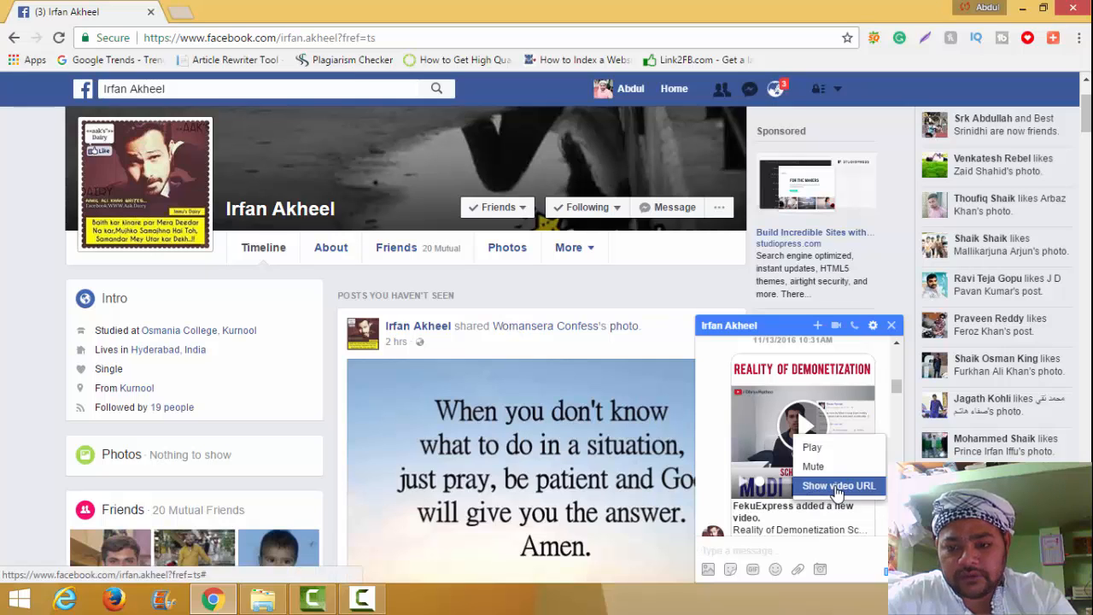
click(838, 485)
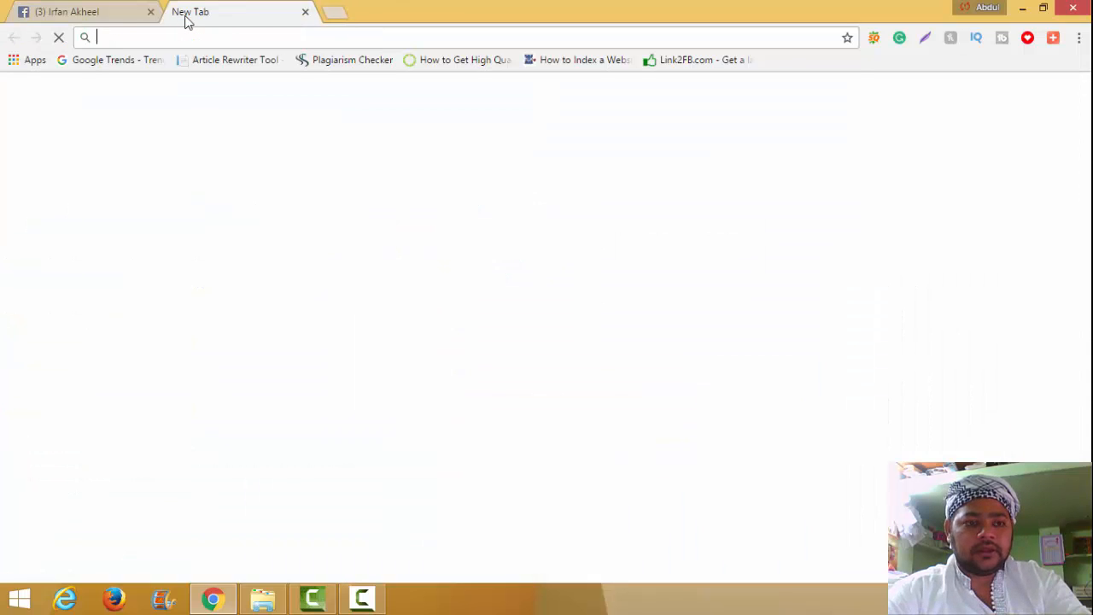
text(https://www.facebook.com/TheNewFekuExpress/videos/1767389700177023/)
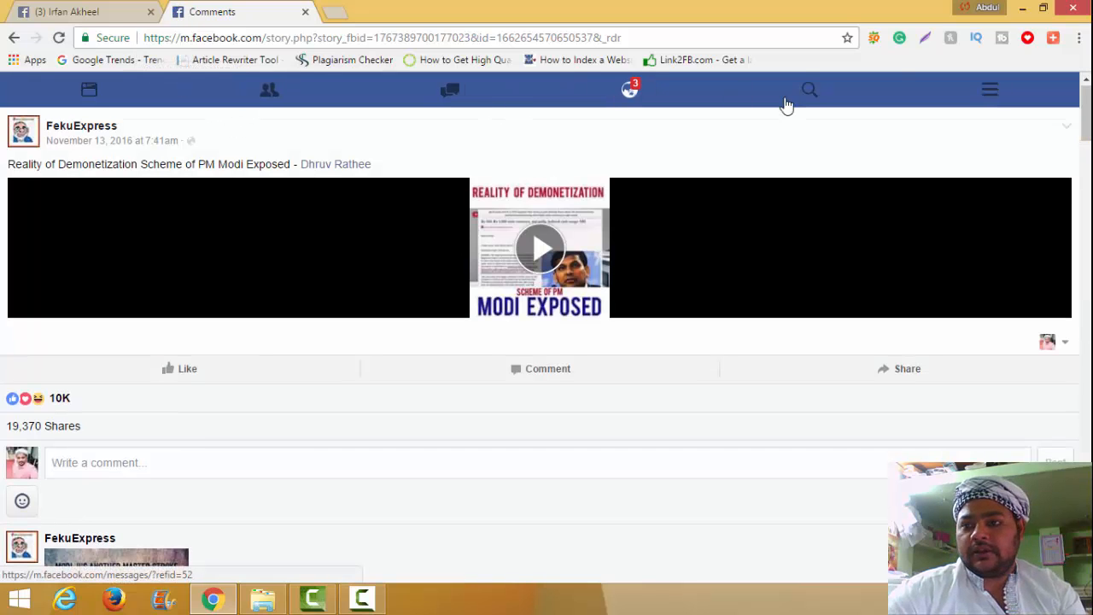
mouse_move(953, 127)
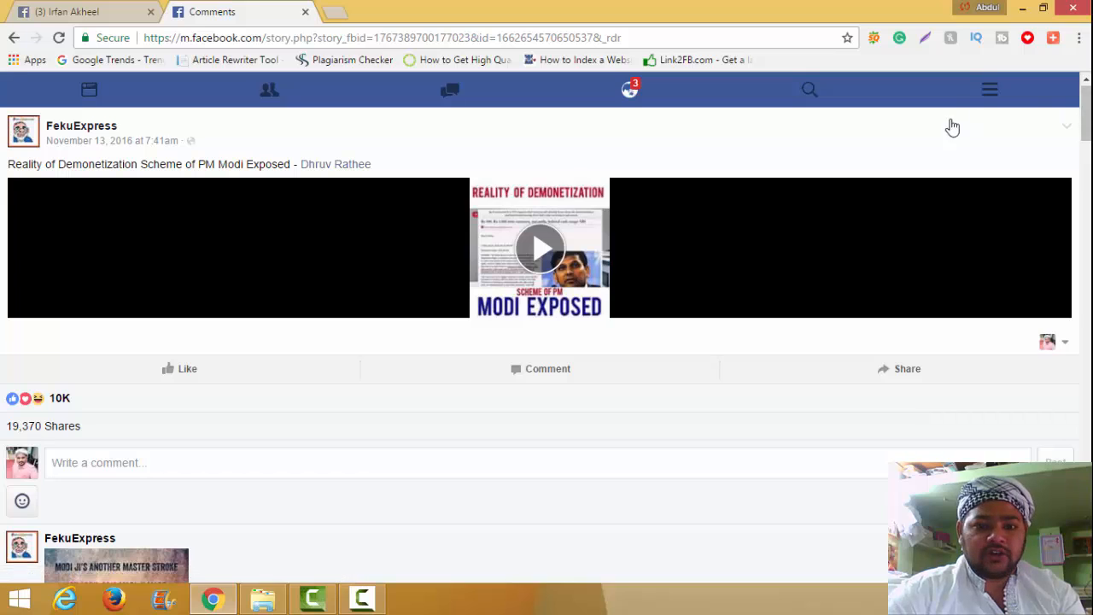
mouse_move(543, 255)
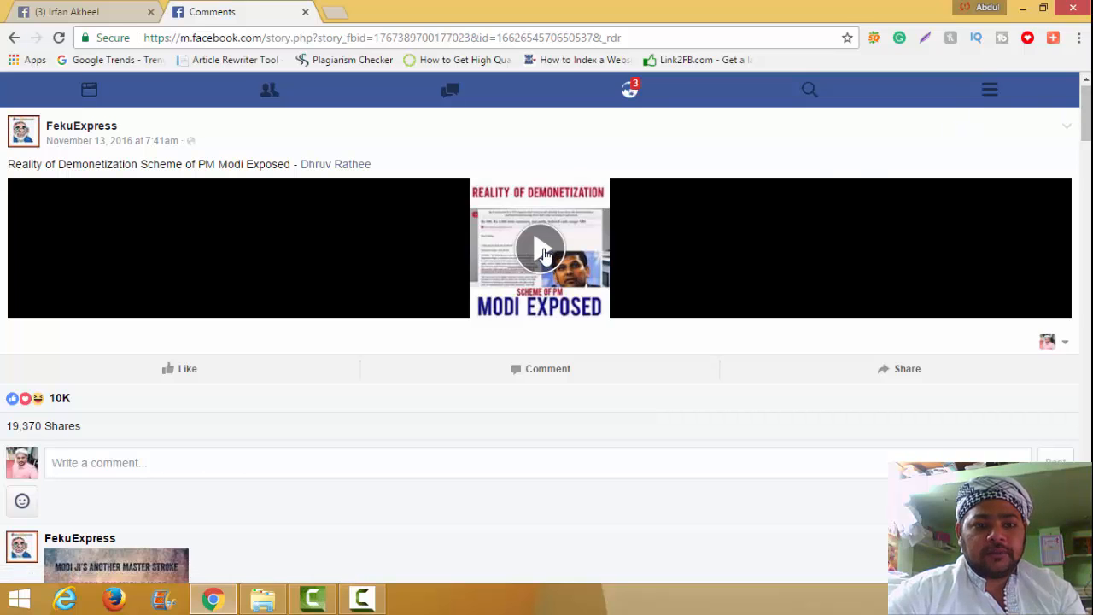
Start and resume playback of the Reality of Demonetization video
click(540, 248)
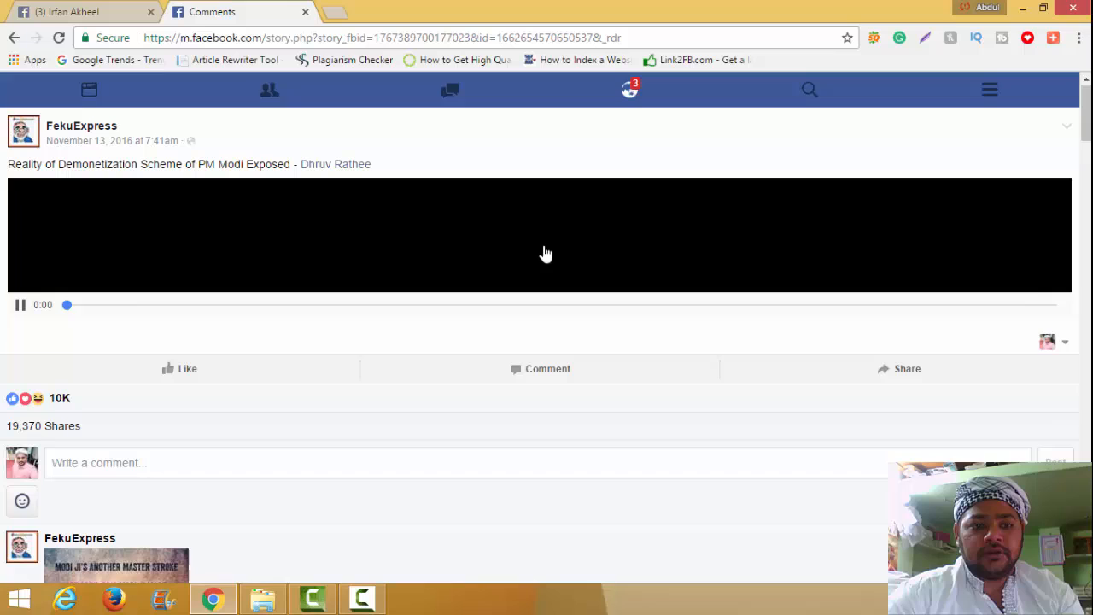
click(545, 254)
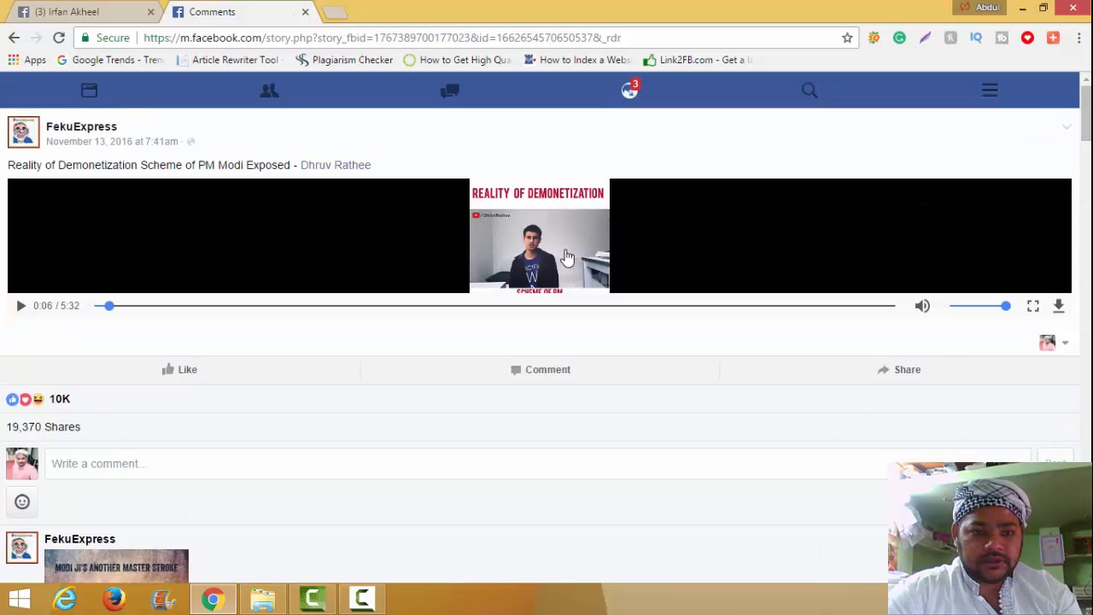
click(20, 306)
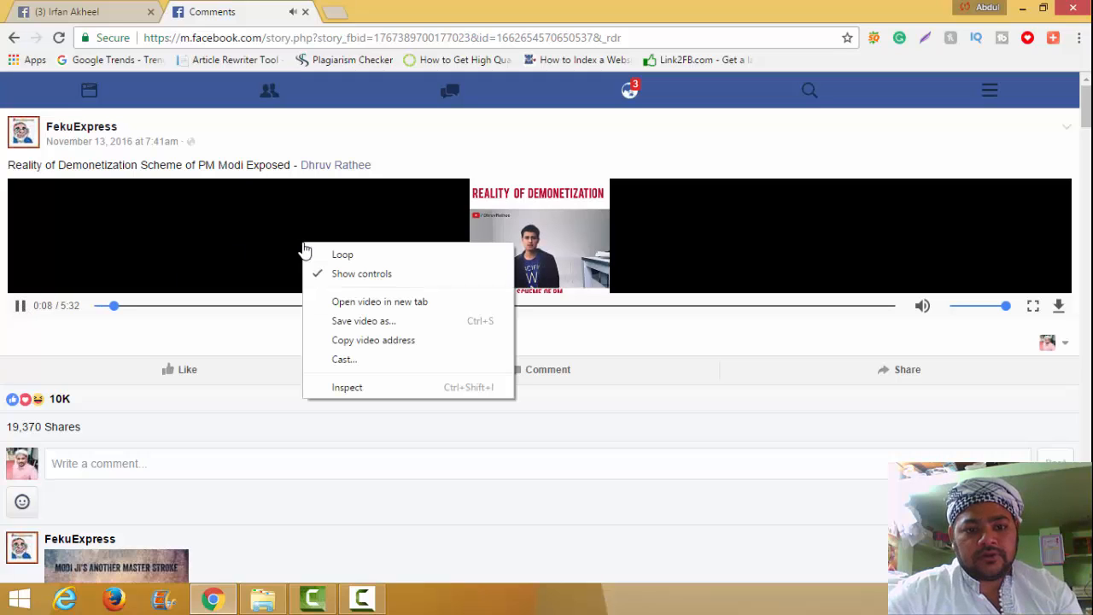
Save the video as an MP4 file through the Save As dialog
click(372, 334)
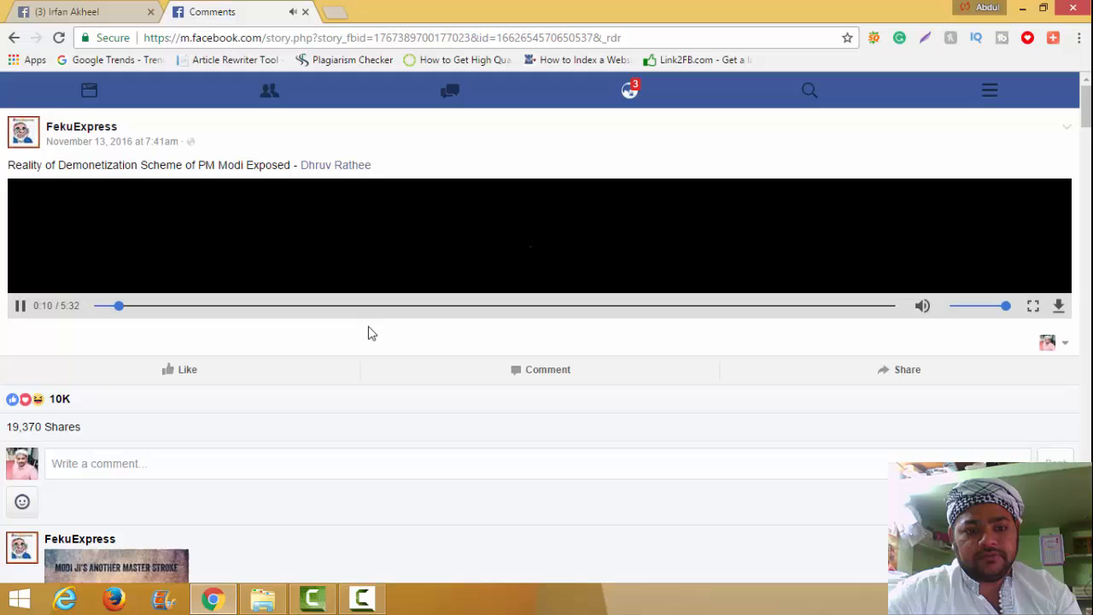
click(1058, 306)
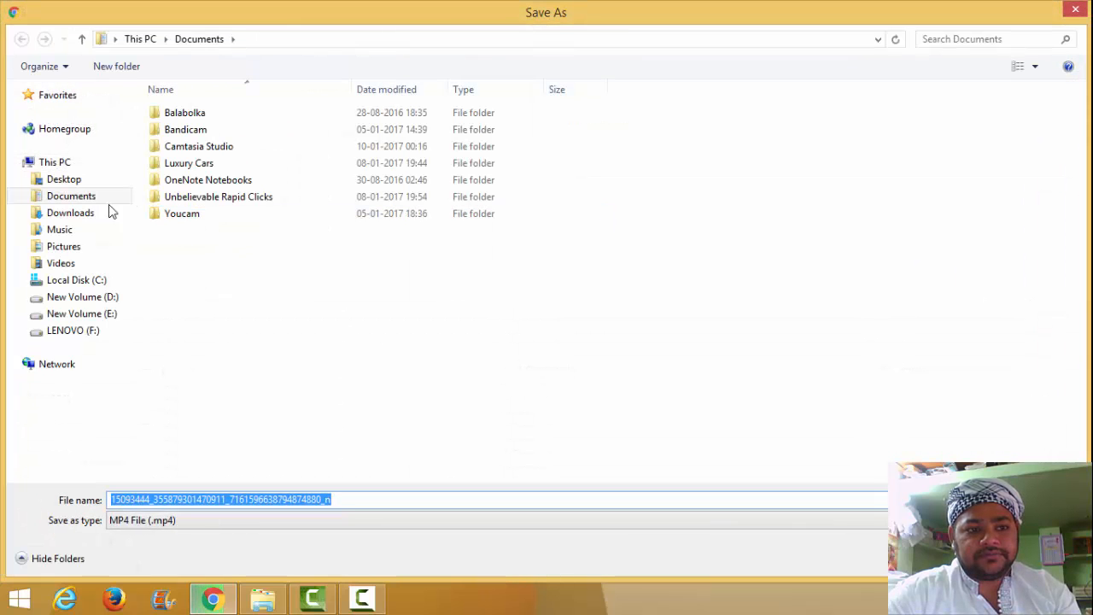
click(64, 179)
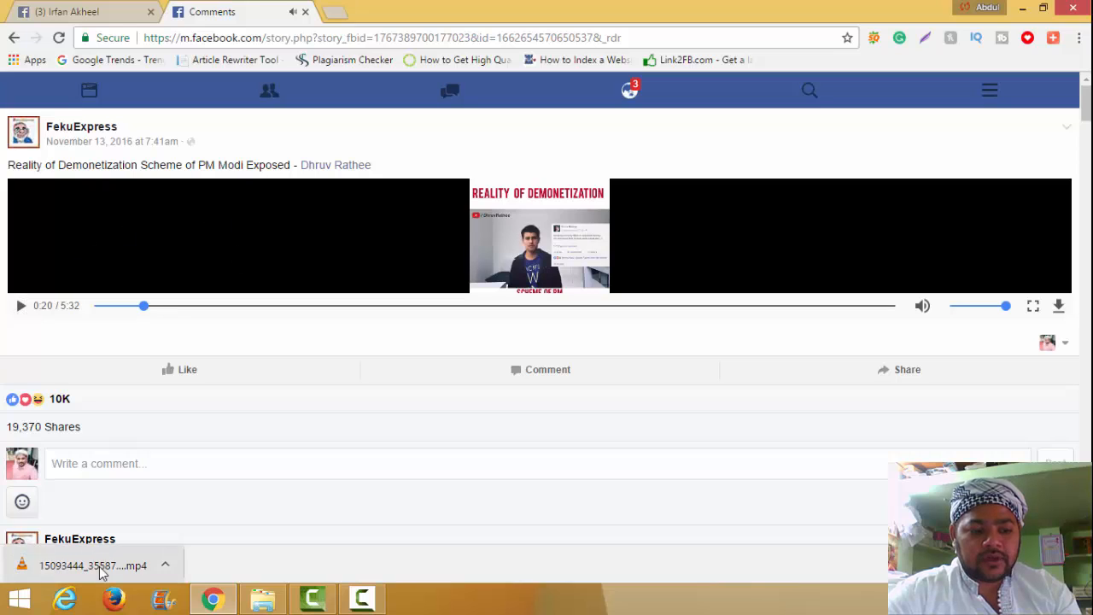
Open the downloaded Reality of Demonetization MP4 from the download bar in VLC
click(92, 566)
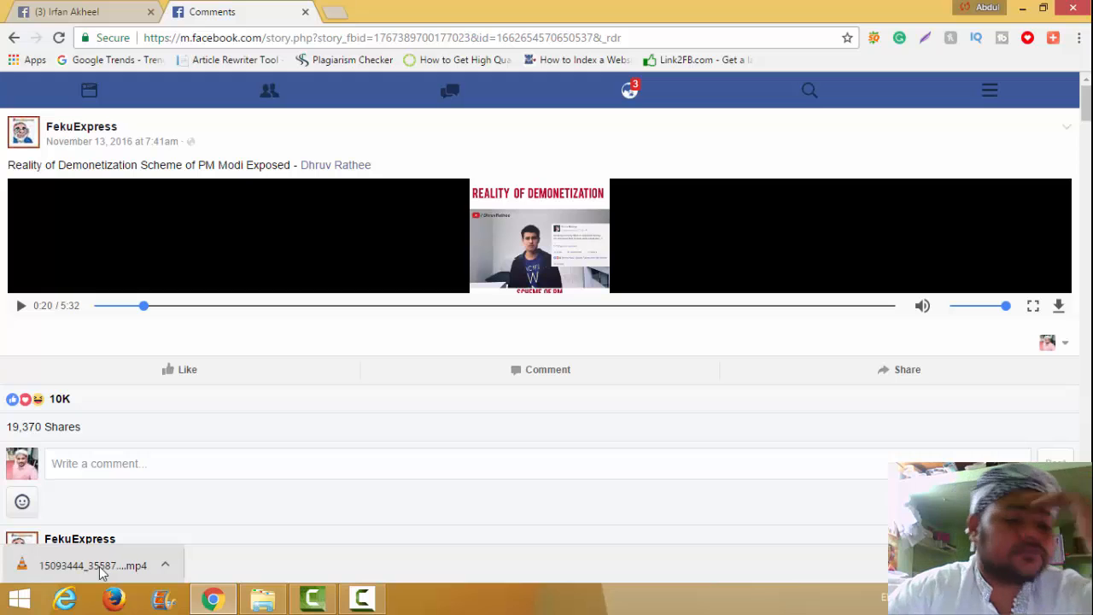
click(92, 566)
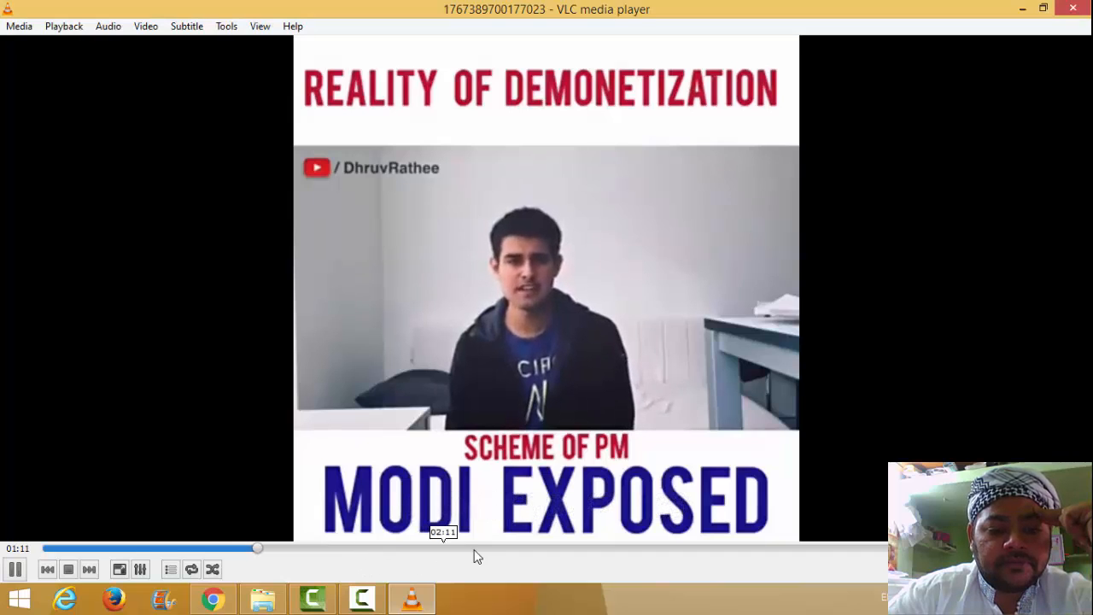
Drag VLC's seek bar forward to skip ahead in the video
drag(259, 547, 478, 548)
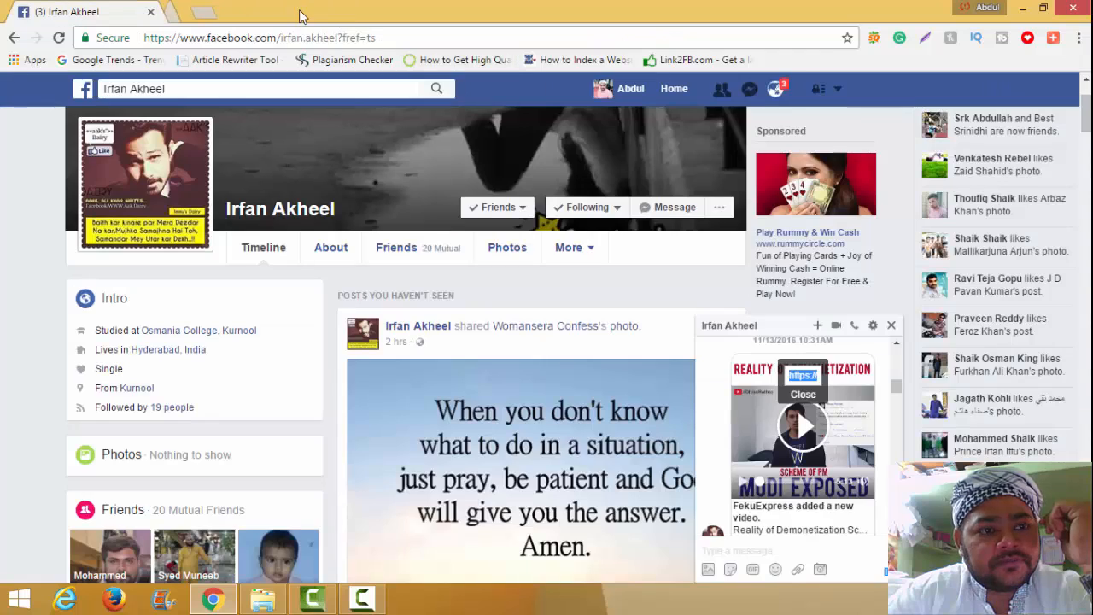
mouse_move(639, 174)
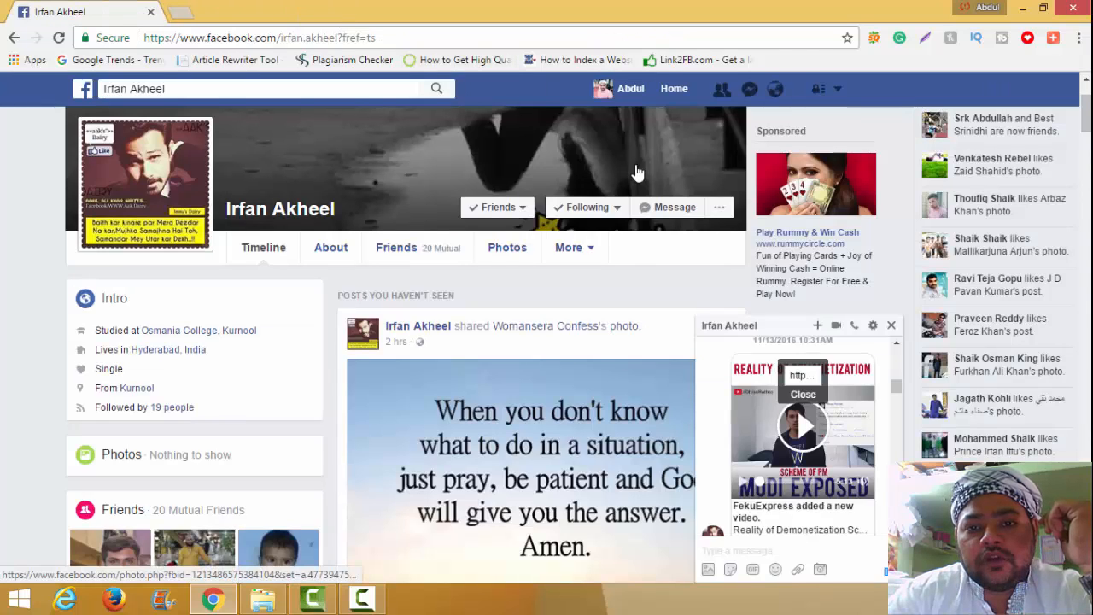